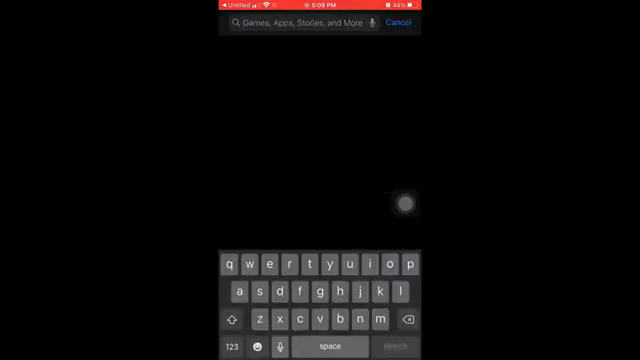
Search the App Store for 'scriptable' and download the Scriptable app.
type("s")
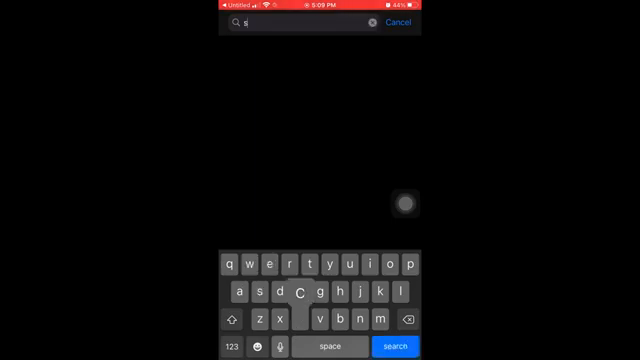
type("cripta")
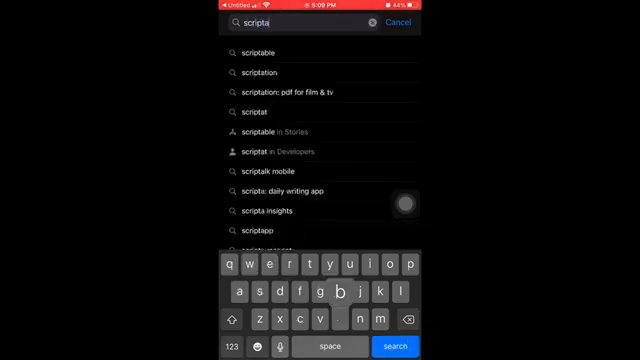
left_click(258, 52)
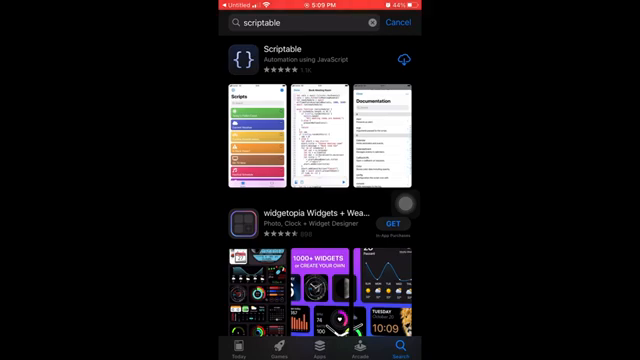
left_click(402, 58)
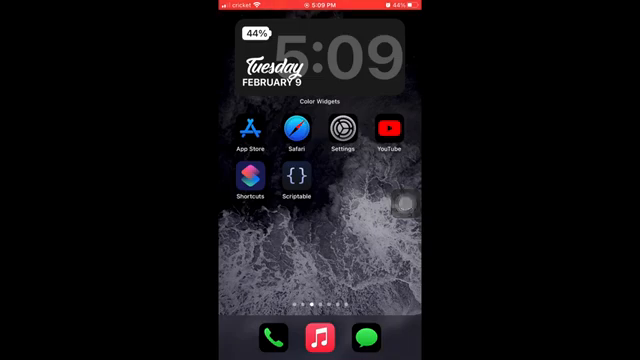
Turn Allow Untrusted Shortcuts off and back on in Settings > Shortcuts.
left_click(338, 131)
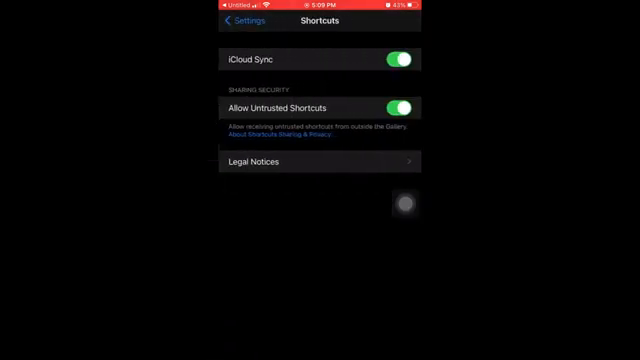
left_click(400, 107)
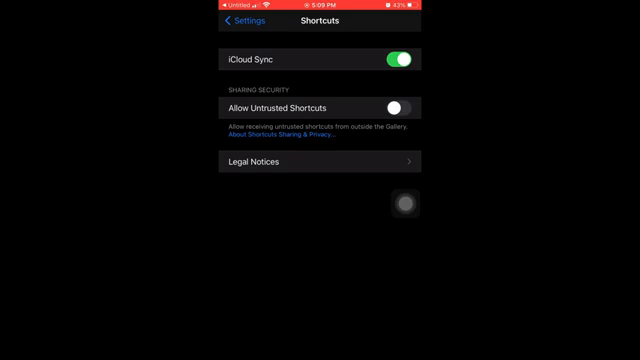
left_click(397, 107)
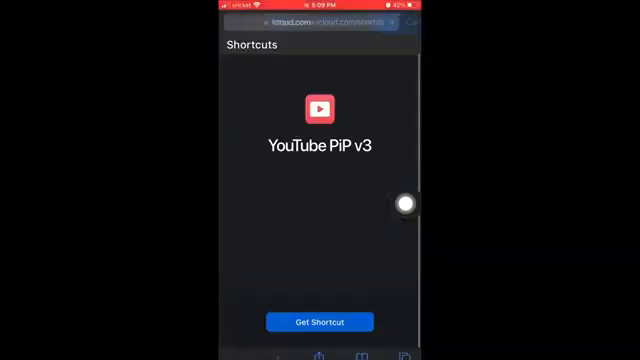
Use Get Shortcut on the YouTube PiP v3 iCloud page in Safari.
left_click(335, 22)
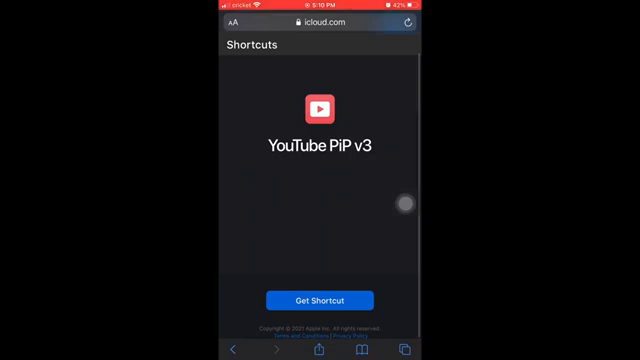
left_click(320, 300)
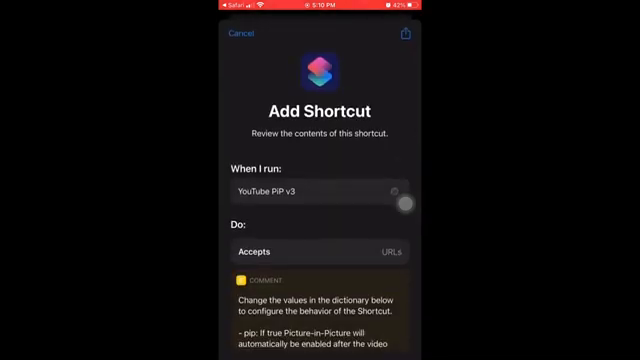
Add YouTube PiP v3 as an untrusted shortcut, replacing the existing copy.
scroll("down", 3)
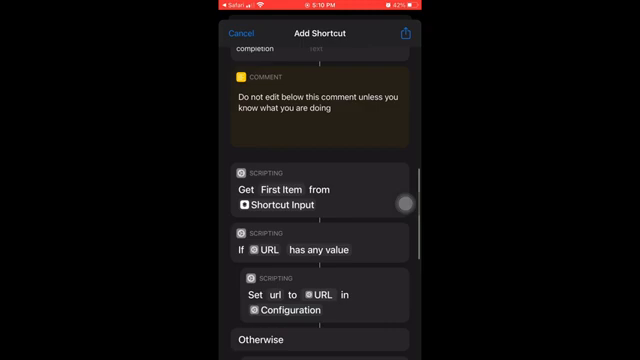
scroll("down", 3)
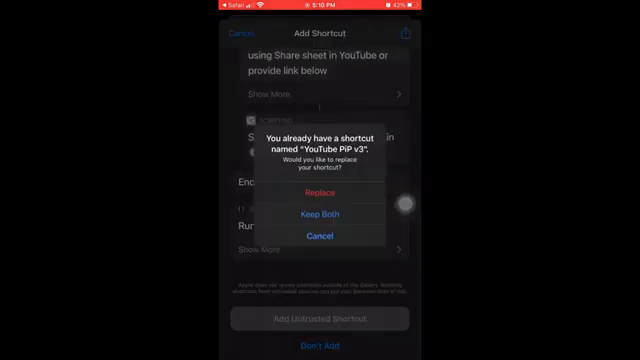
left_click(320, 192)
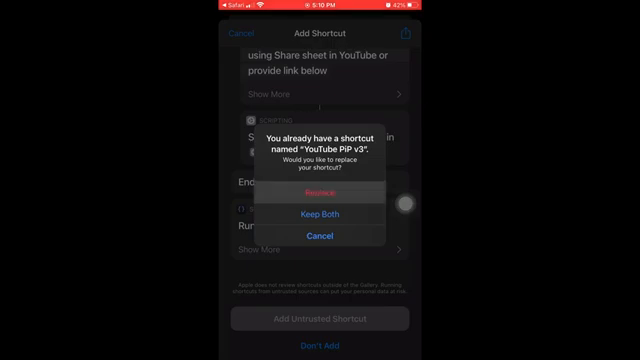
left_click(320, 193)
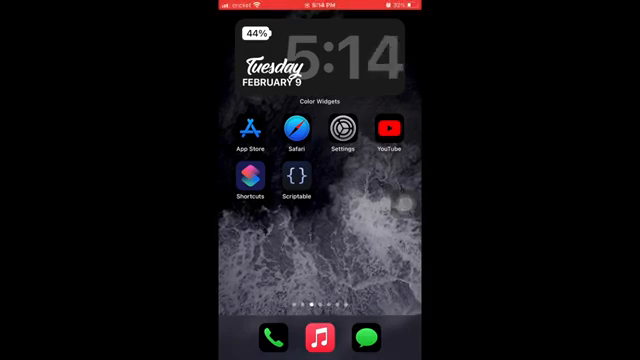
Launch YouTube to share a video to the YouTube PiP v3 shortcut.
left_click(383, 133)
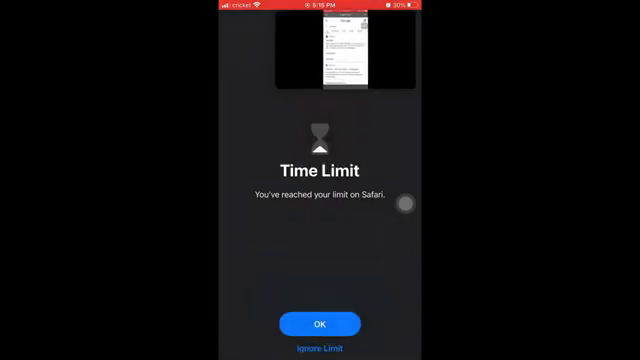
Ignore Safari's time limit for today, then restore the floating video to its full player.
left_click(320, 348)
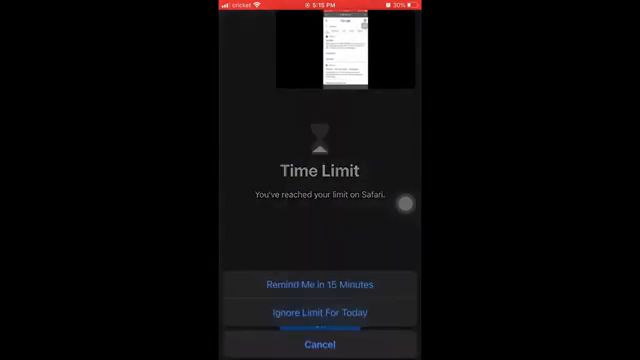
left_click(320, 313)
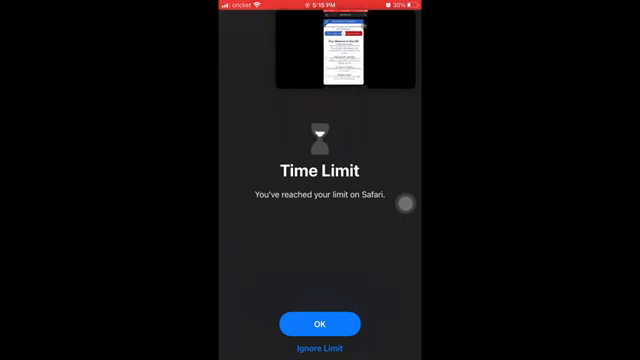
left_click(320, 345)
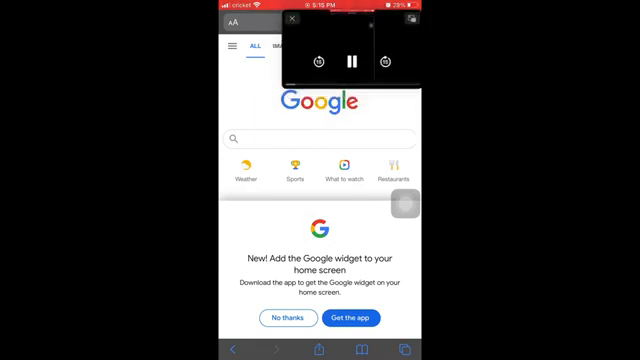
left_click(350, 57)
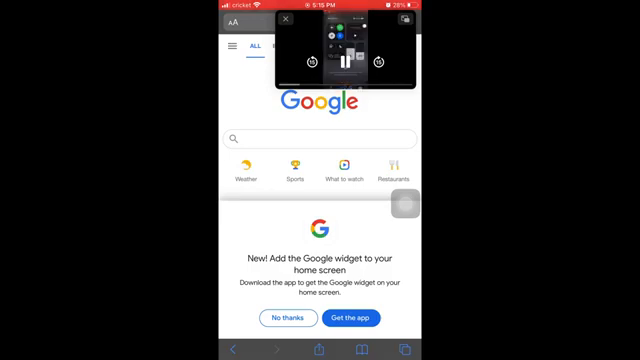
left_click(345, 64)
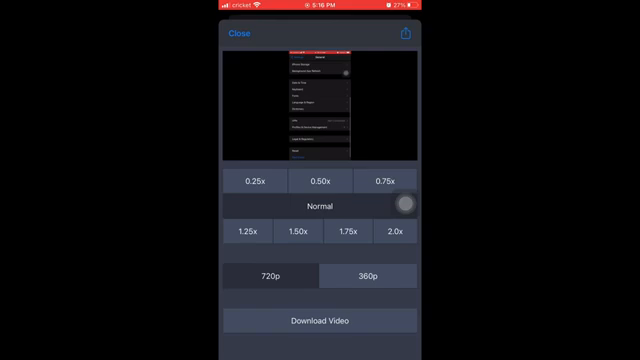
Switch the Scriptable player's video into picture-in-picture mode.
left_click(391, 233)
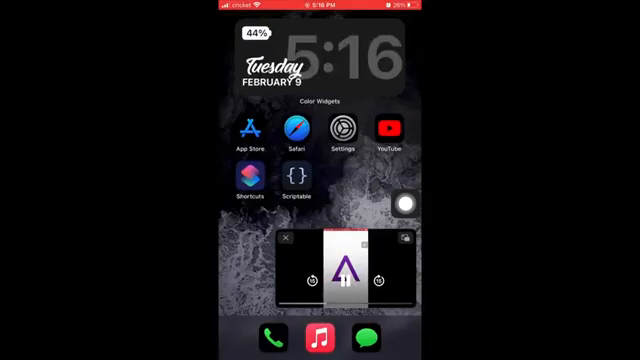
Restore the floating Mario video to Scriptable's player and show its playback controls.
left_click(340, 278)
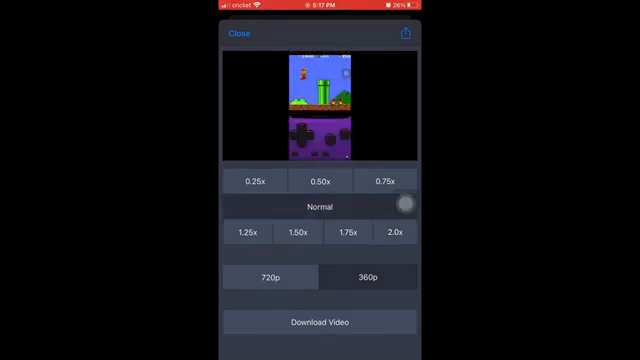
left_click(320, 105)
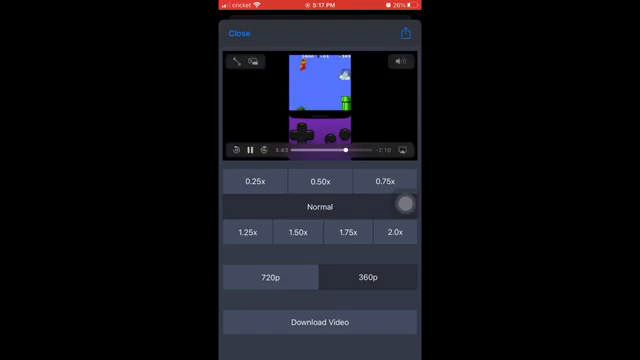